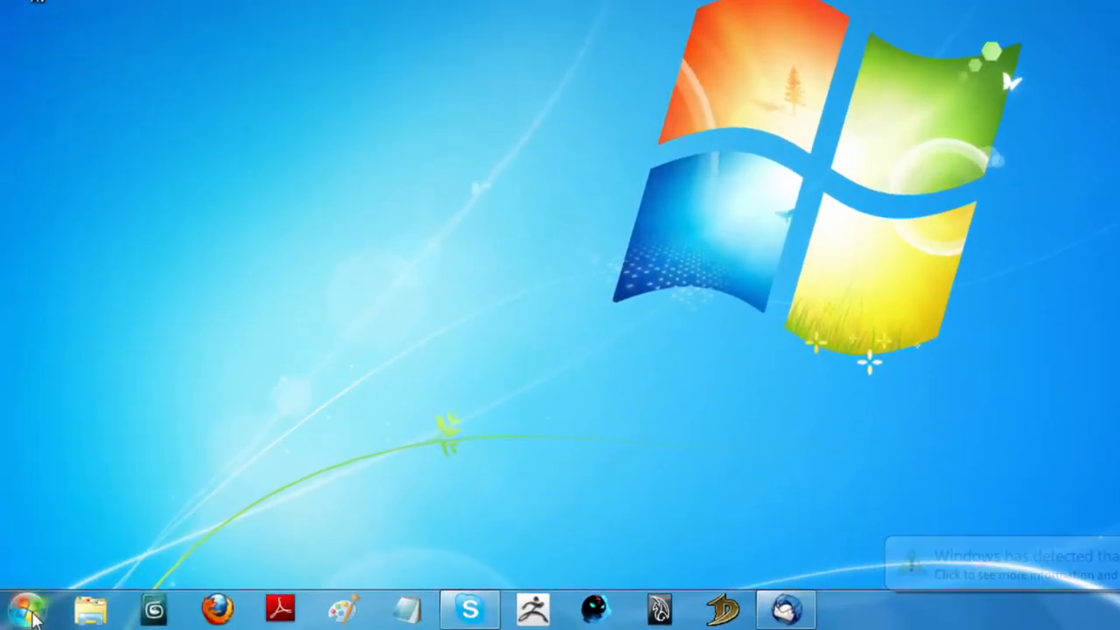
# Launch System Configuration by searching 'msconfig' from the Start menu
pyautogui.click(26, 610)
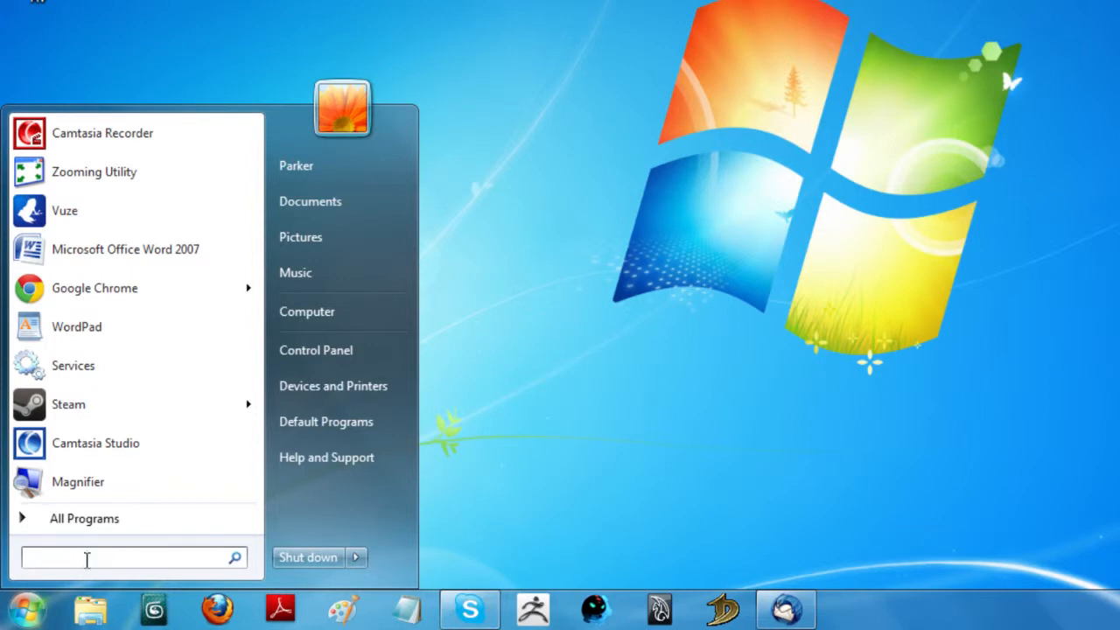
pyautogui.write('ms')
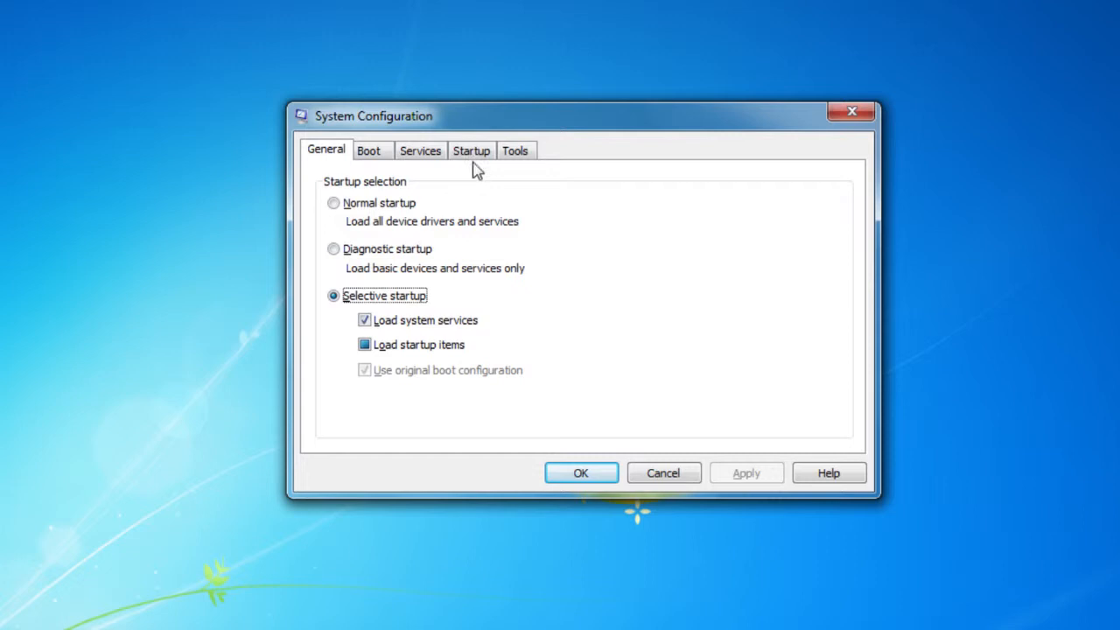
# Uncheck Adobe Updater in the Startup list and apply, prompting for a restart
pyautogui.click(471, 151)
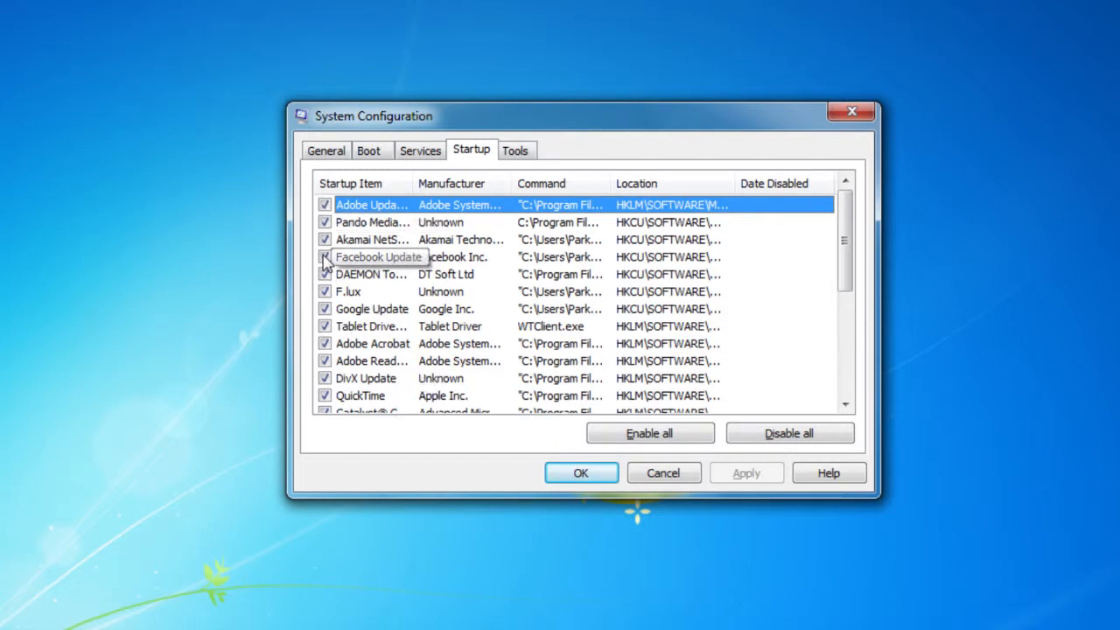
pyautogui.moveTo(441, 297)
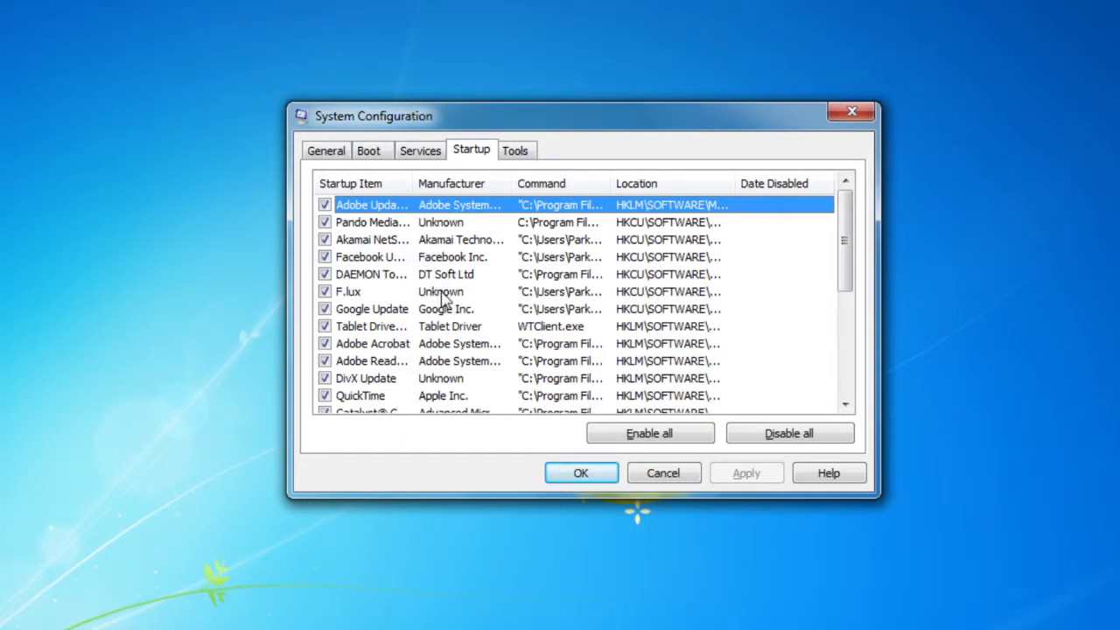
pyautogui.moveTo(340, 206)
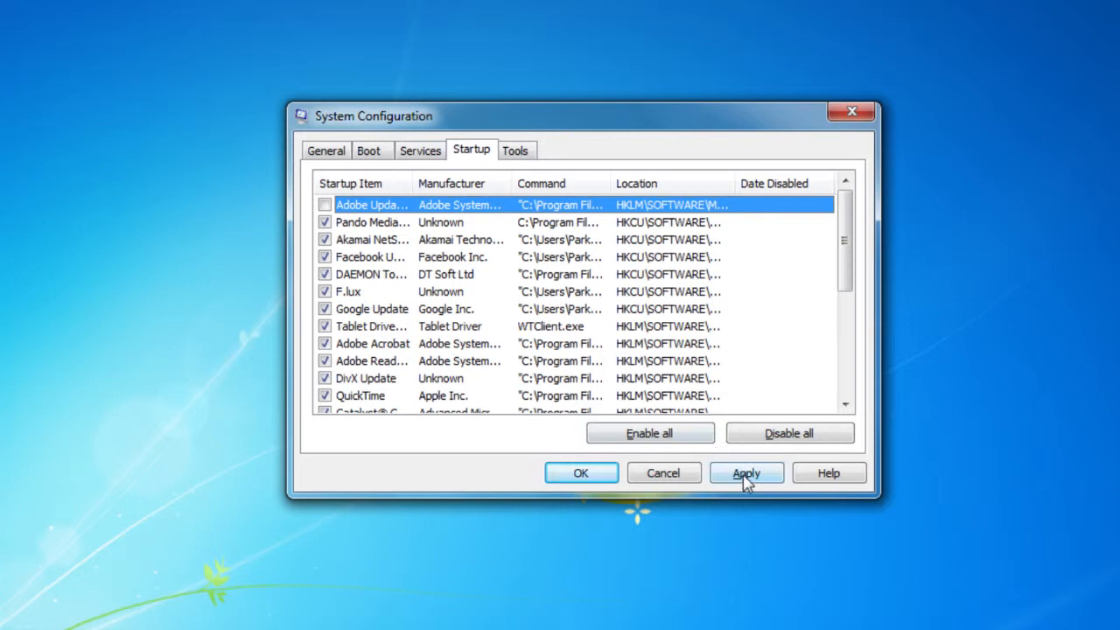
pyautogui.click(746, 472)
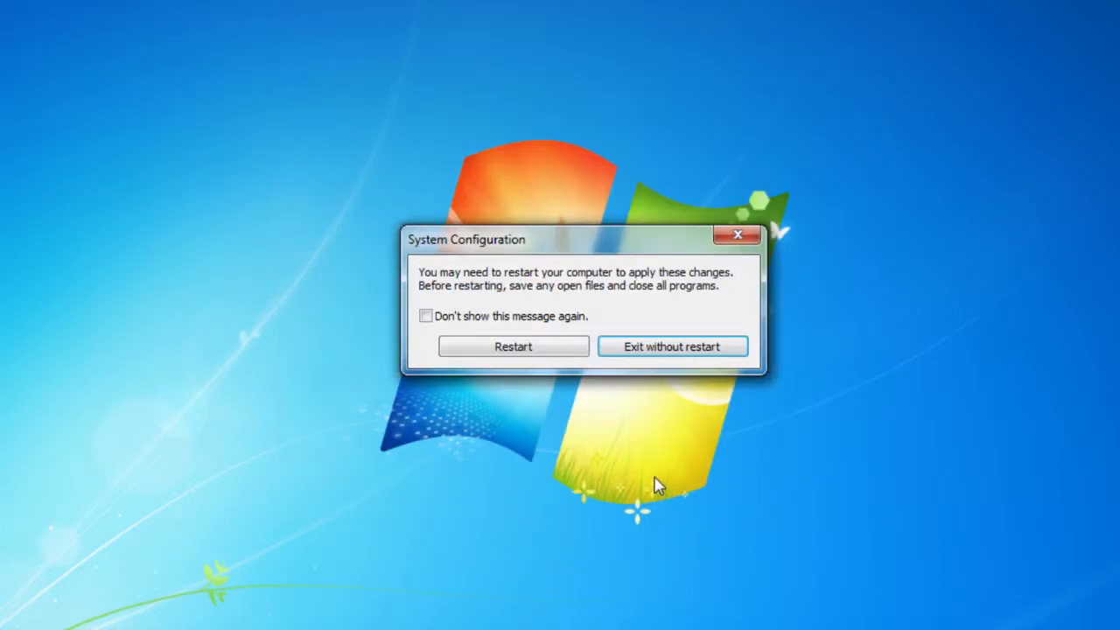
pyautogui.moveTo(513, 347)
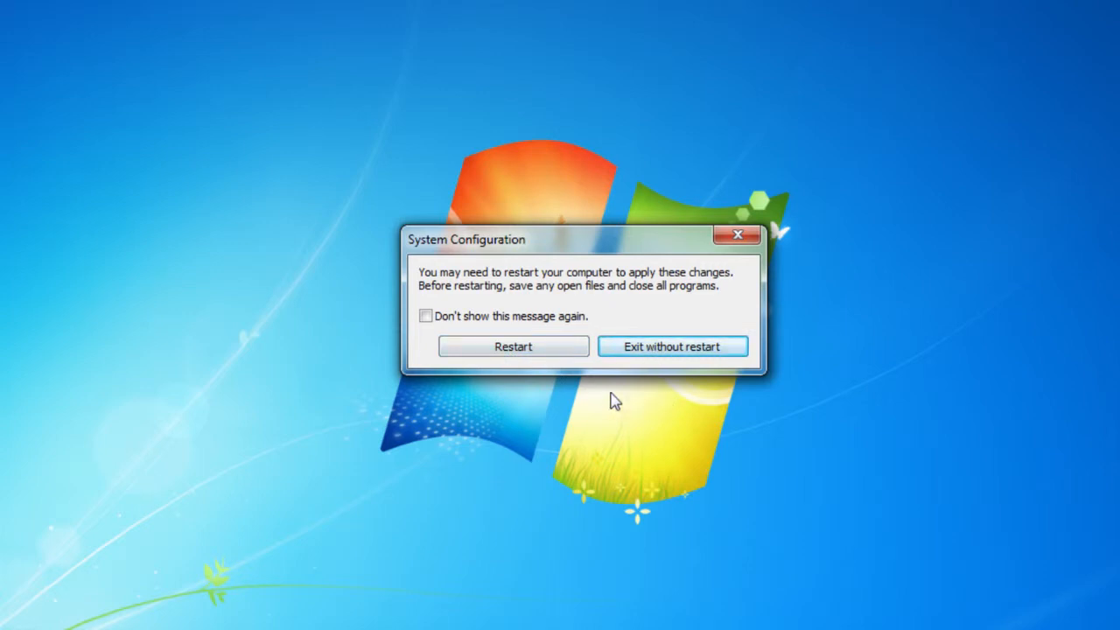
pyautogui.moveTo(558, 392)
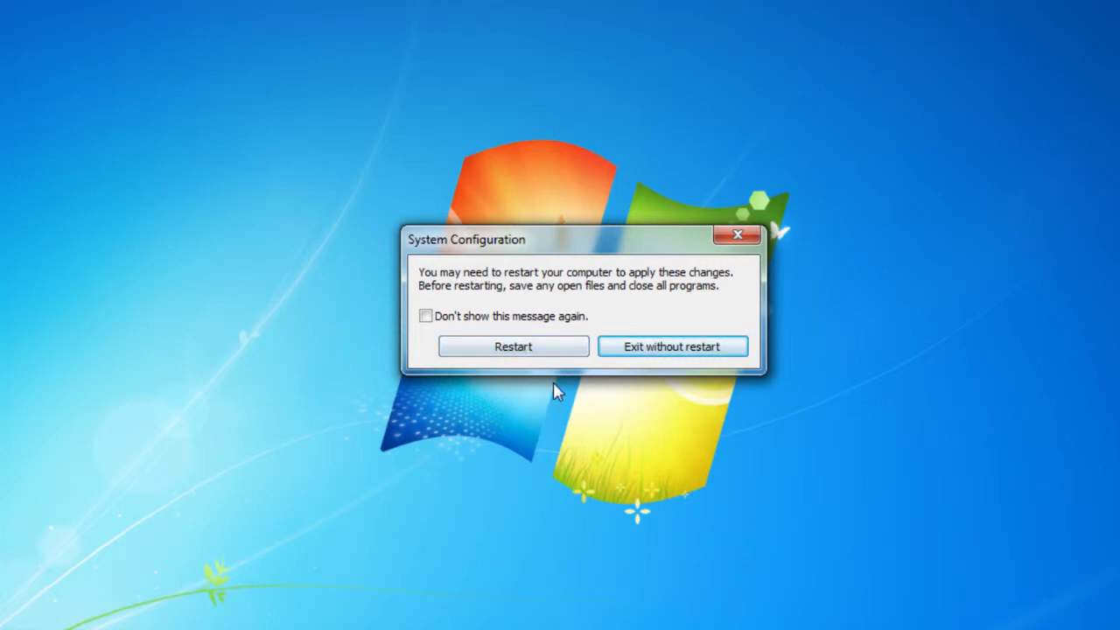